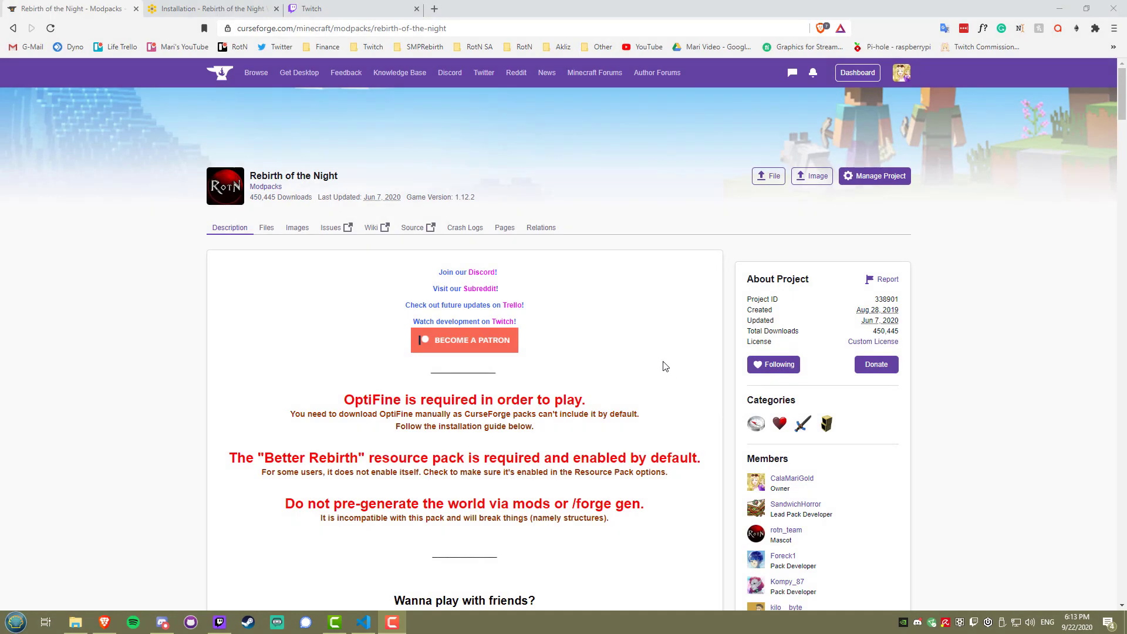
Download the Twitch app for Windows from twitch.tv/downloads.
click(335, 9)
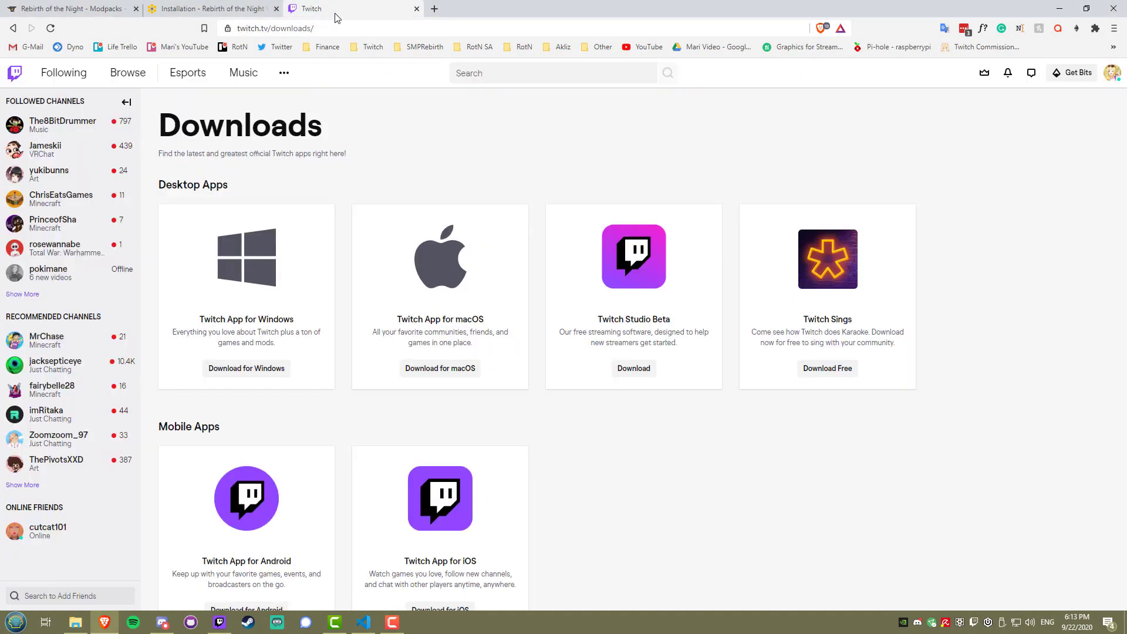
mouse_move(360, 121)
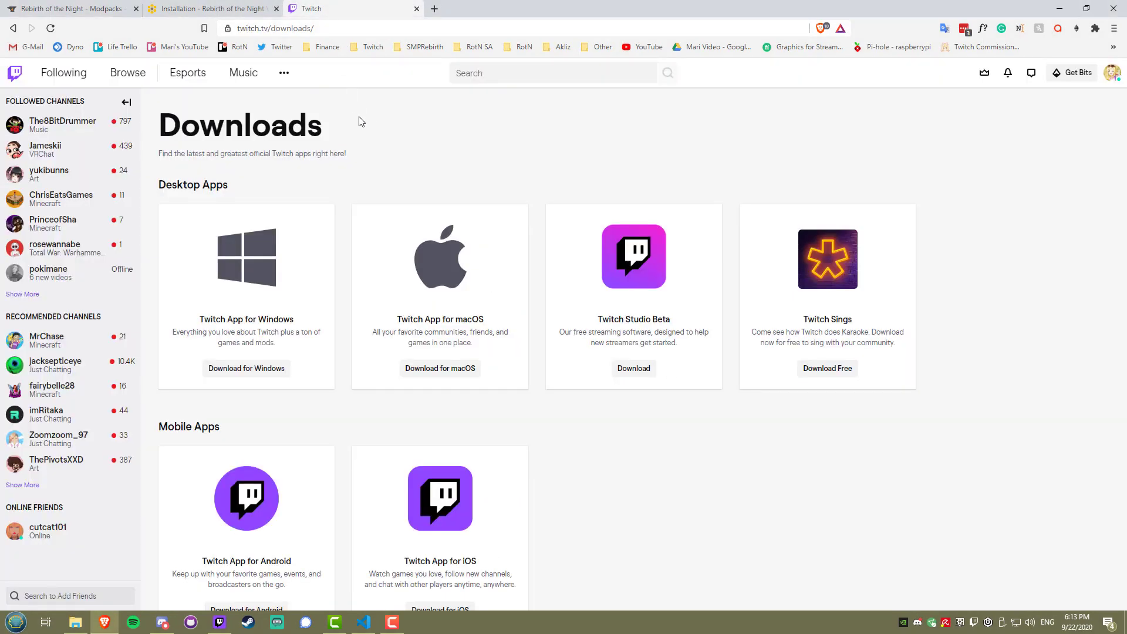
mouse_move(434, 300)
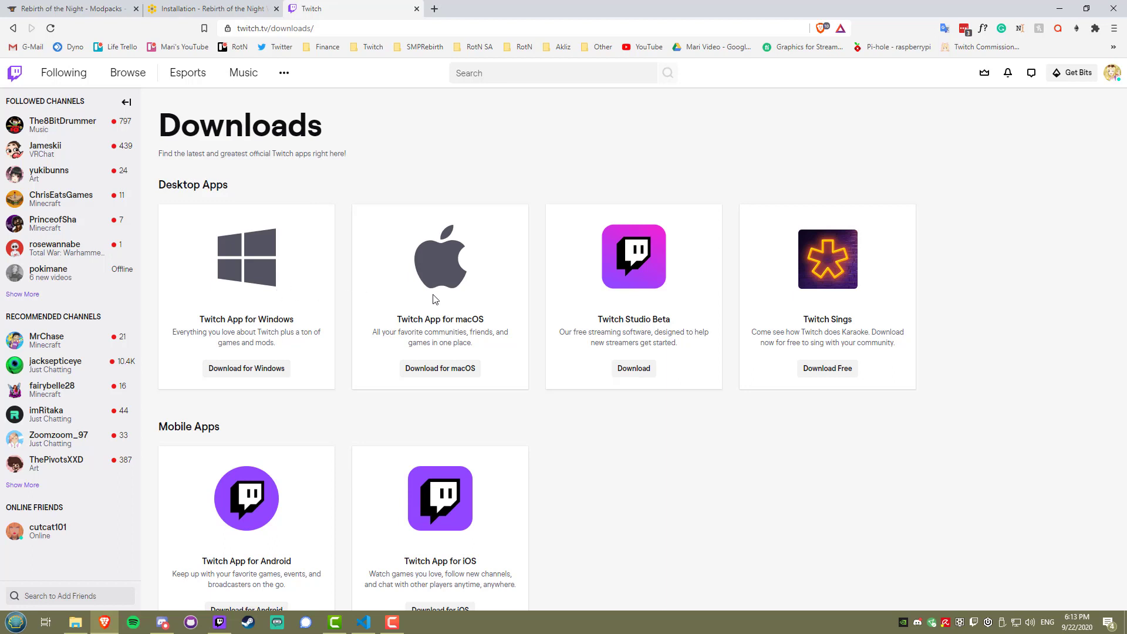
mouse_move(246, 368)
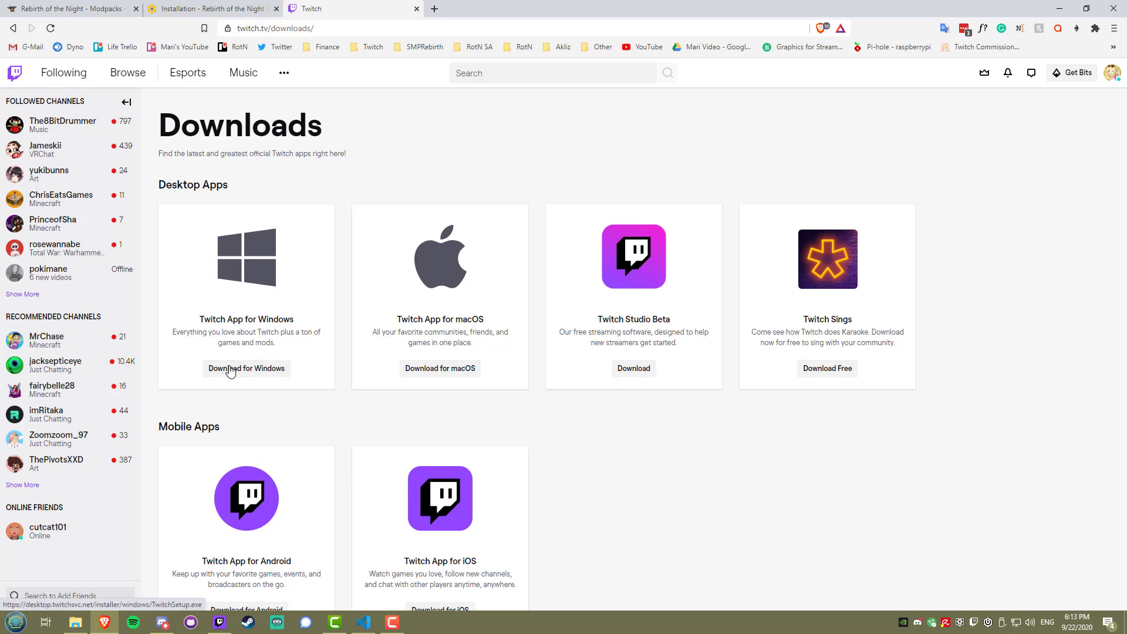
click(246, 368)
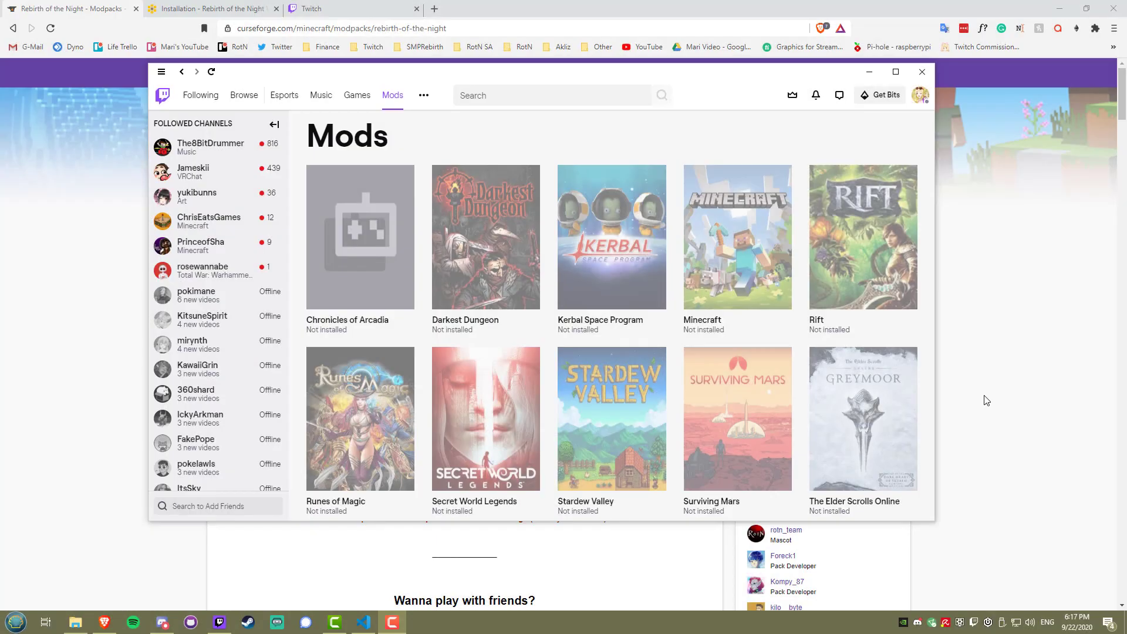
mouse_move(745, 266)
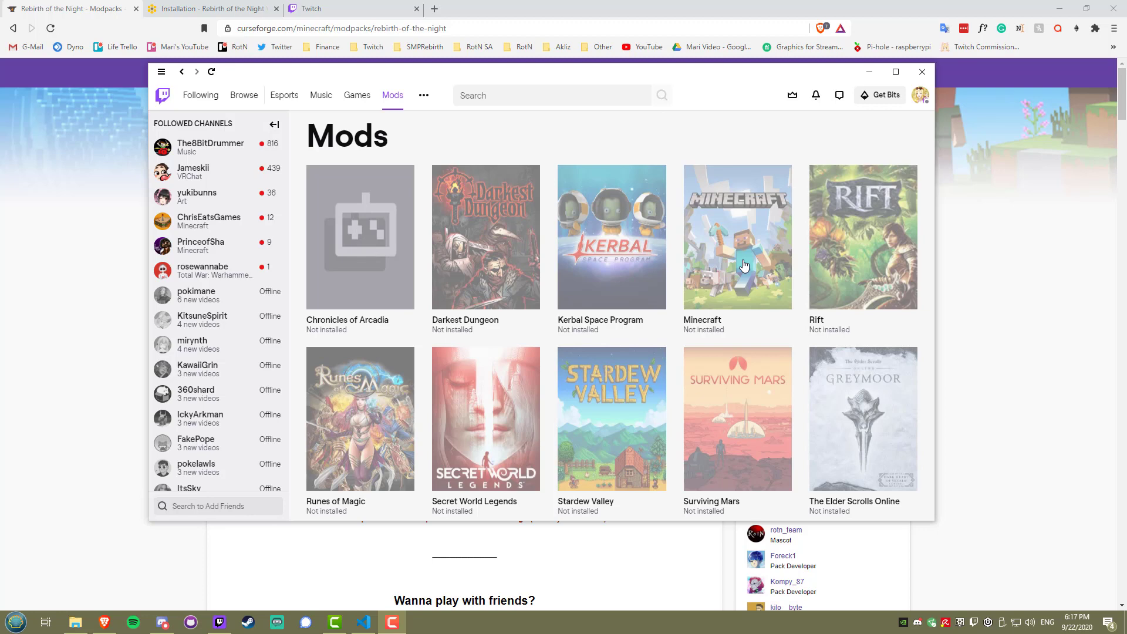
Install Minecraft mod support from the Minecraft tile in the Mods library.
click(737, 237)
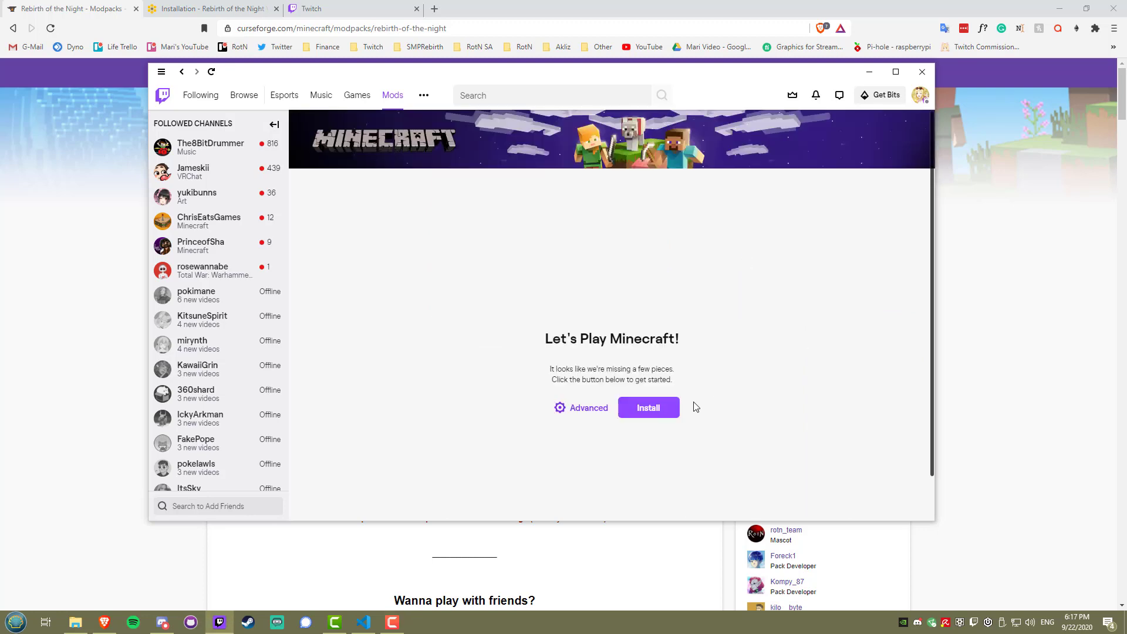
click(647, 408)
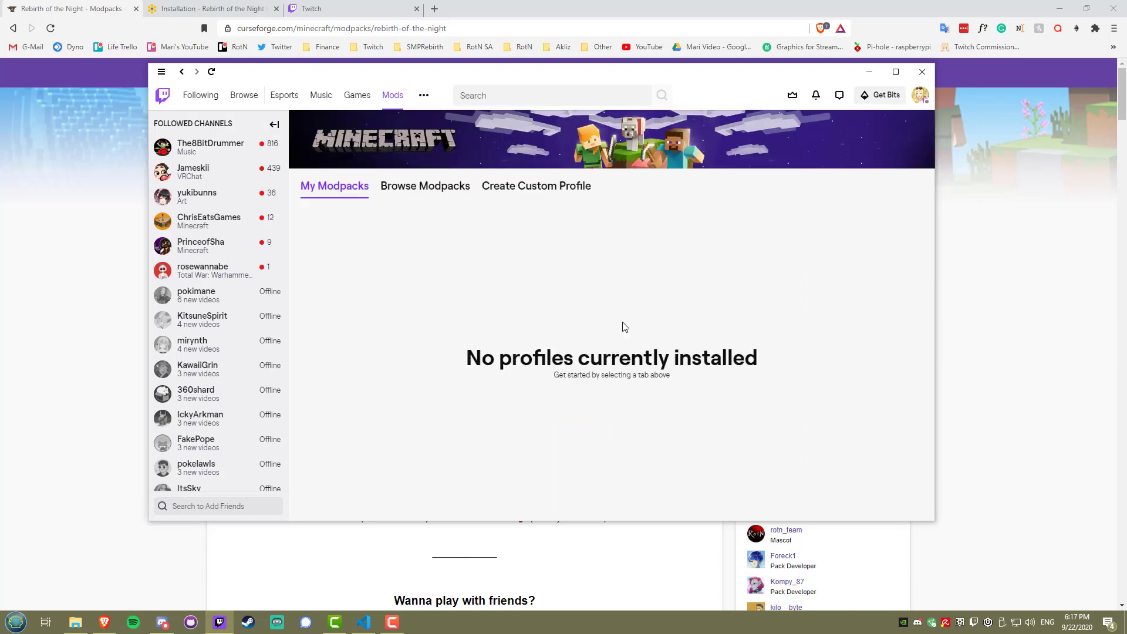
mouse_move(431, 209)
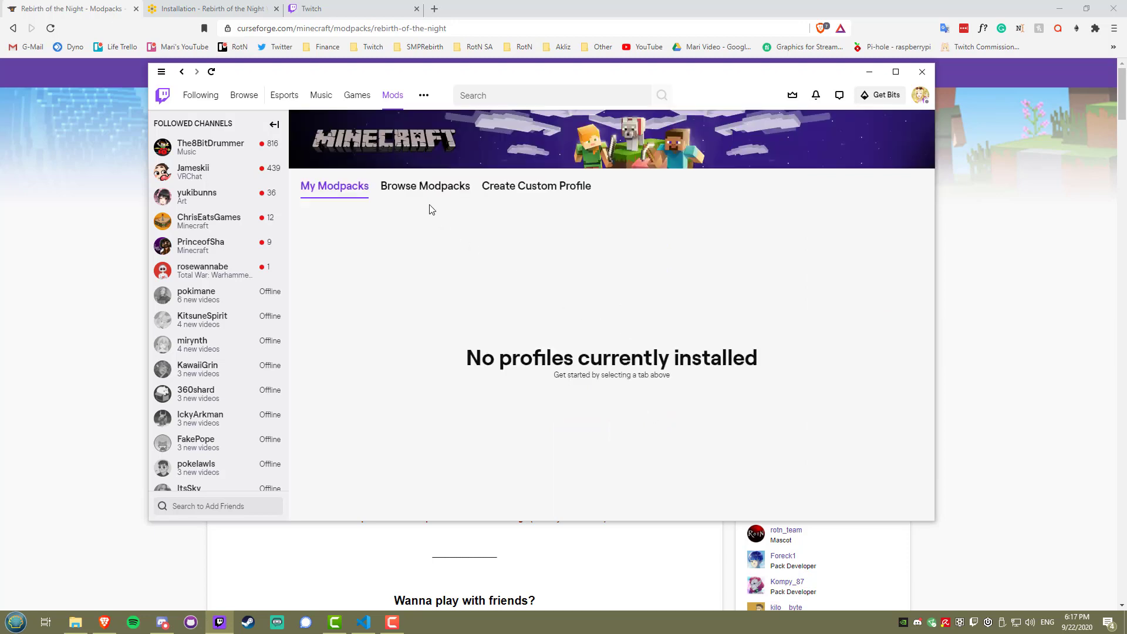
Search the modpack browser for 'rebirth' and install Rebirth of the Night.
click(425, 185)
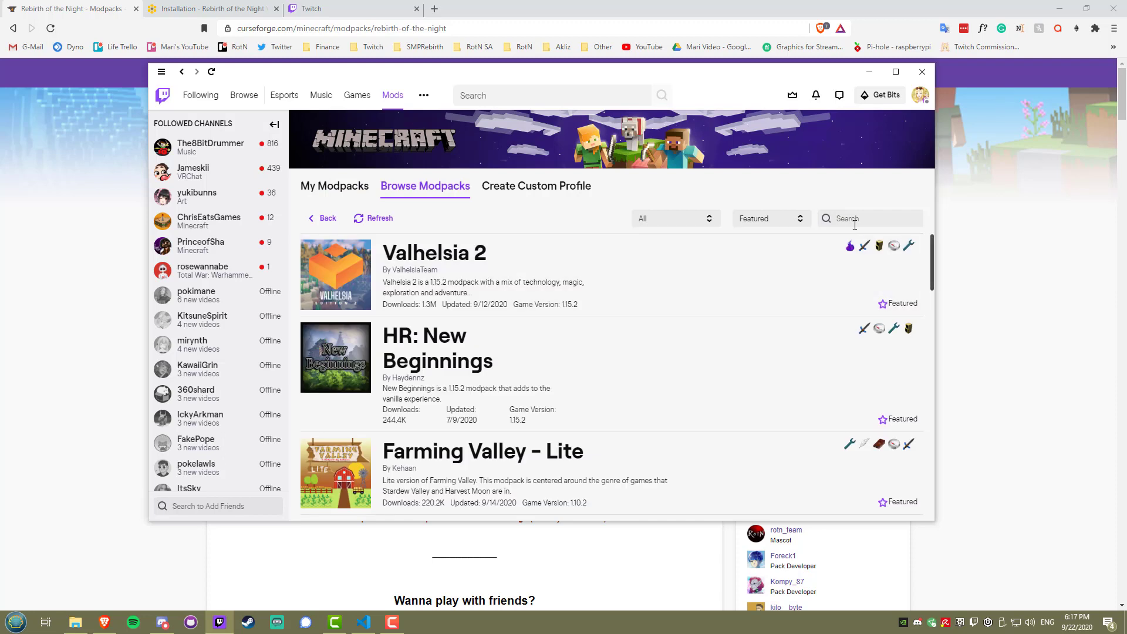
text(rebirth)
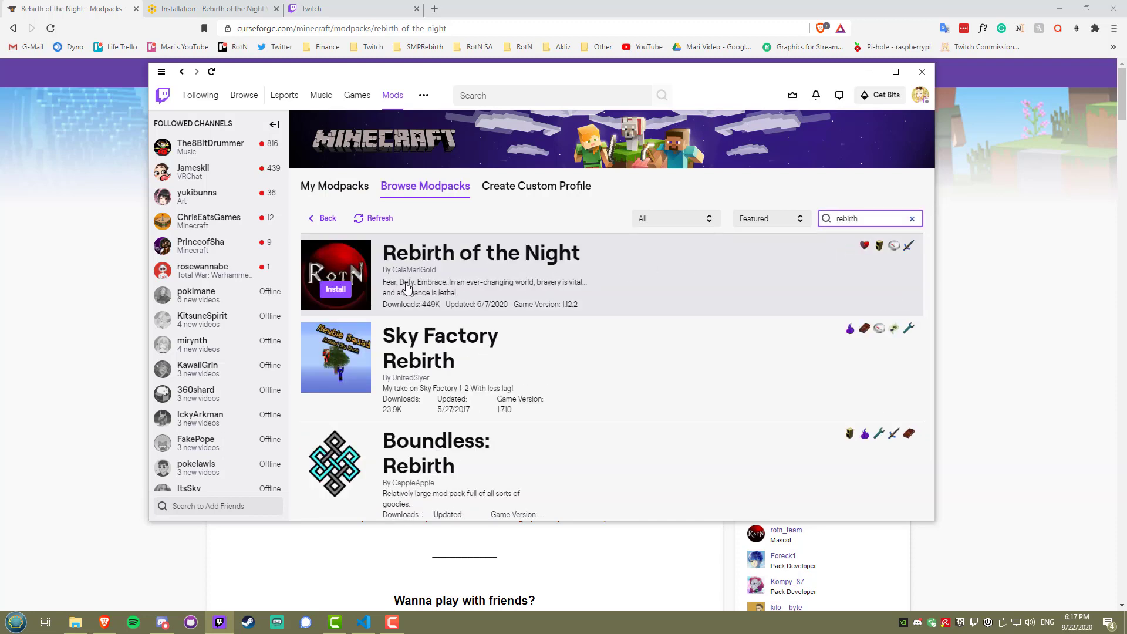
click(336, 289)
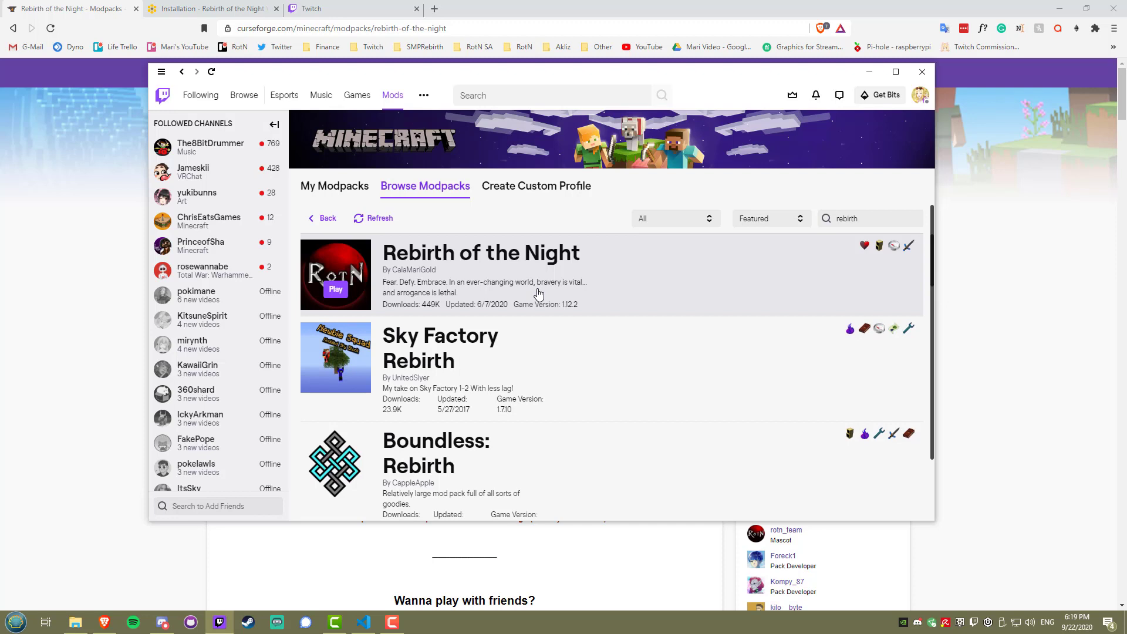
mouse_move(333, 186)
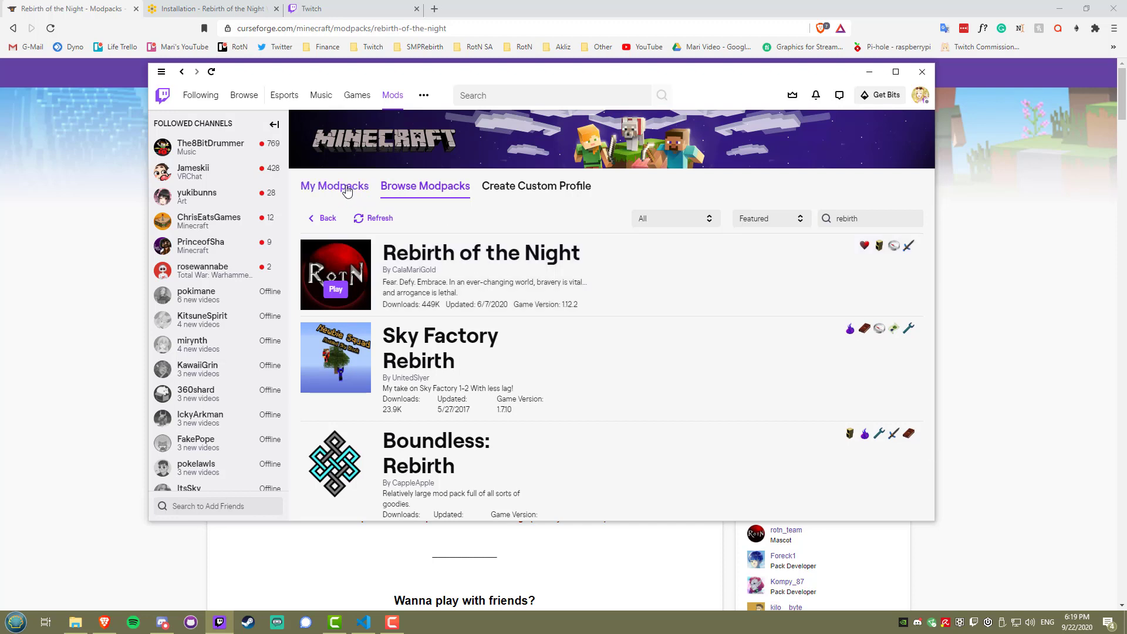
Give the Rebirth of the Night profile about 6 GB custom memory instead of system defaults.
click(333, 186)
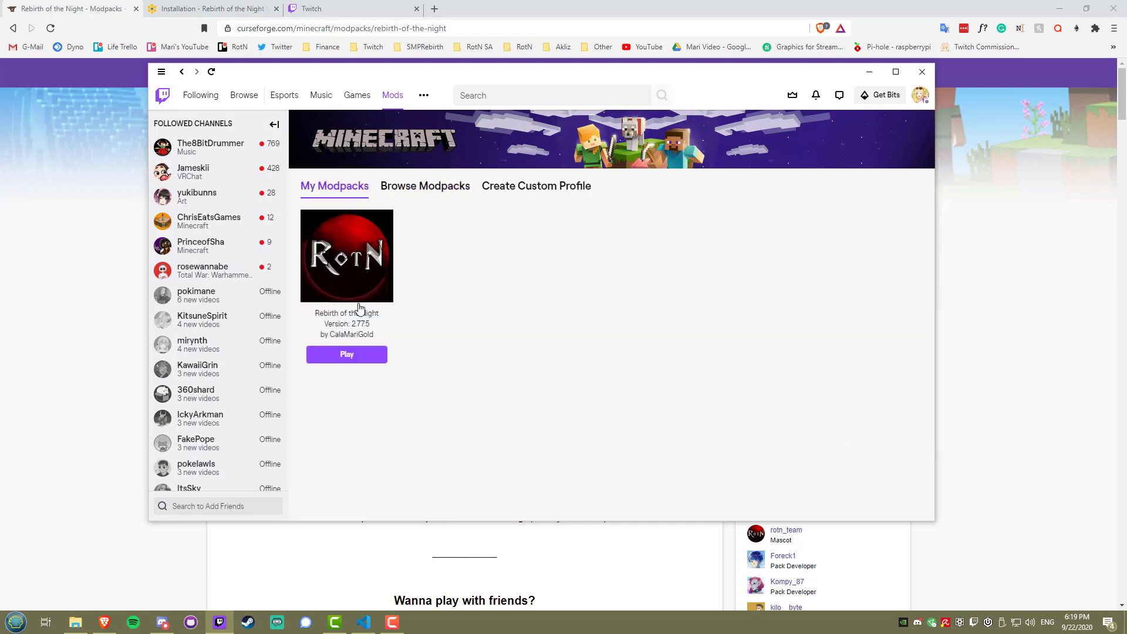
click(346, 255)
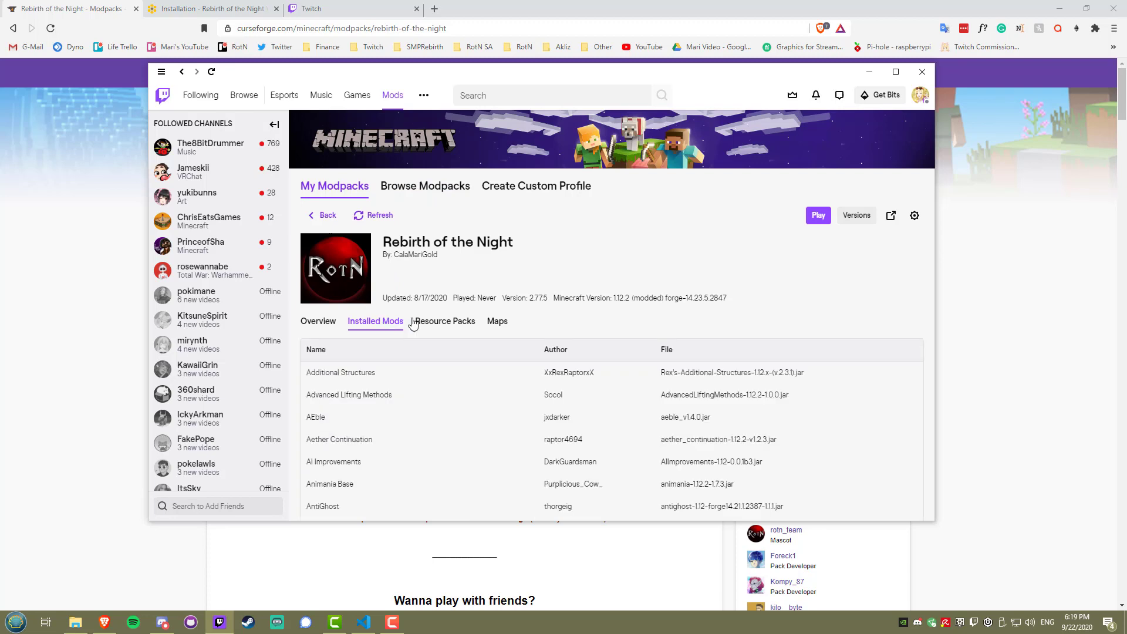
mouse_move(914, 216)
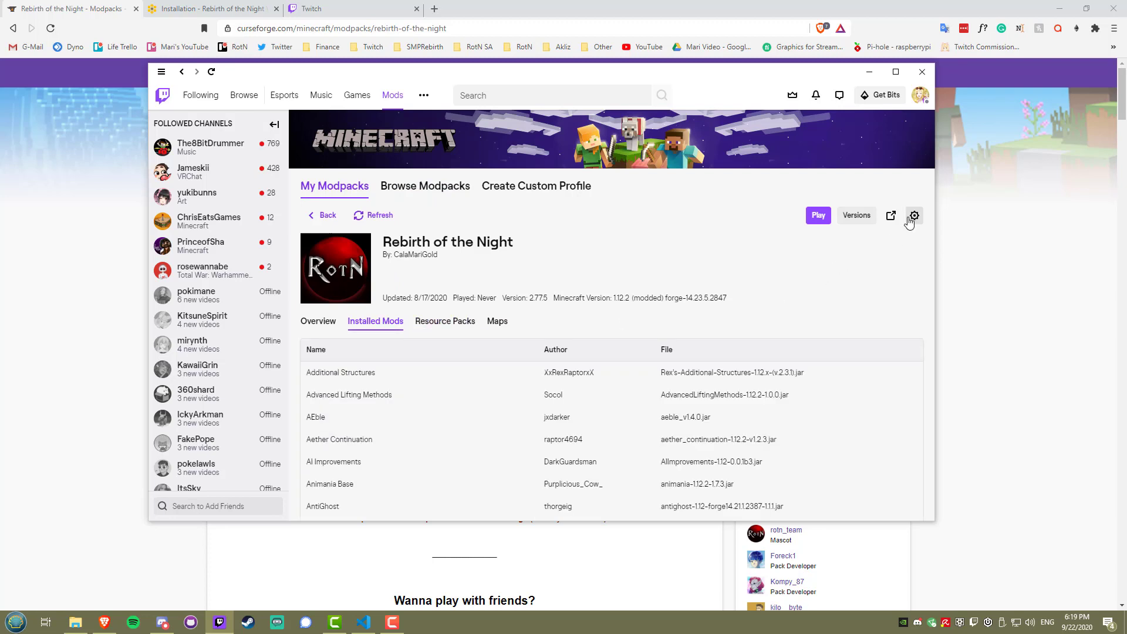
click(913, 216)
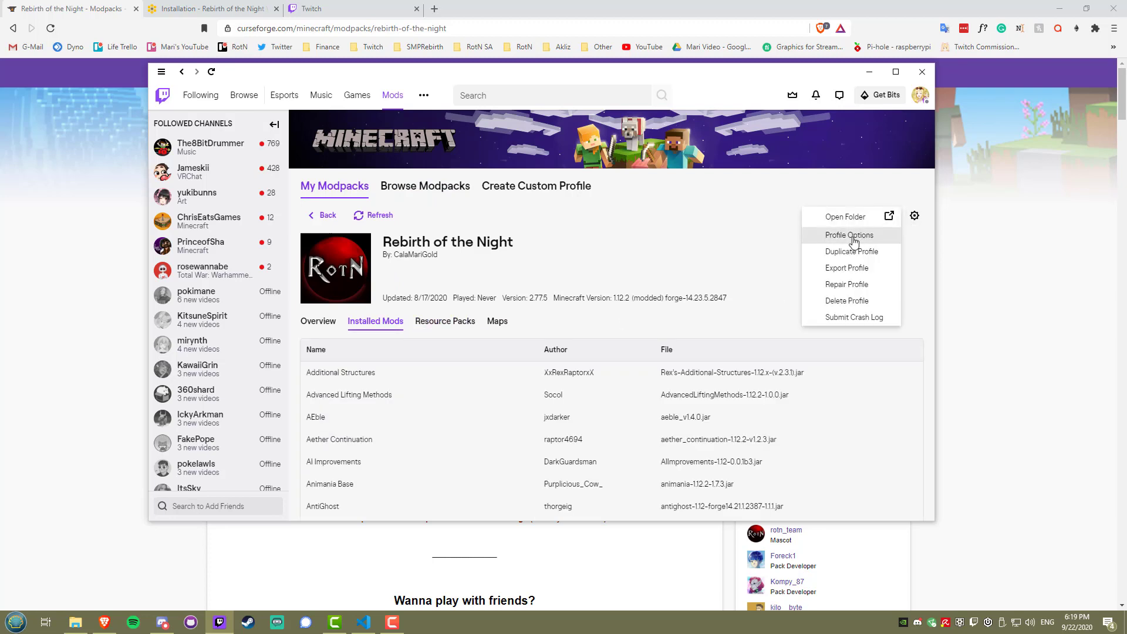
click(848, 234)
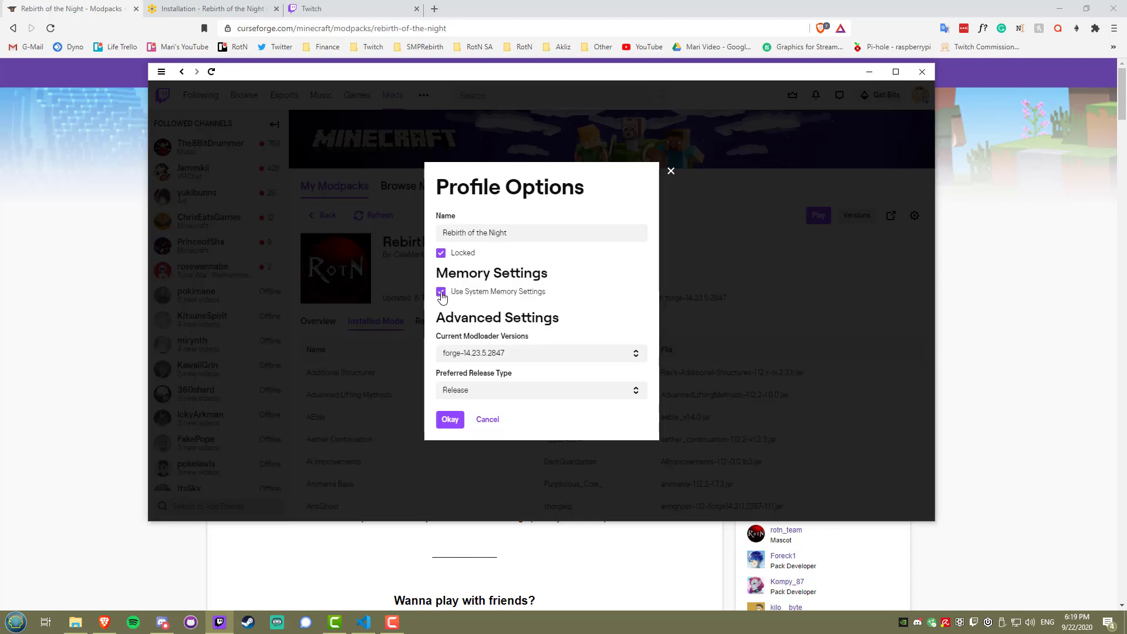
click(440, 292)
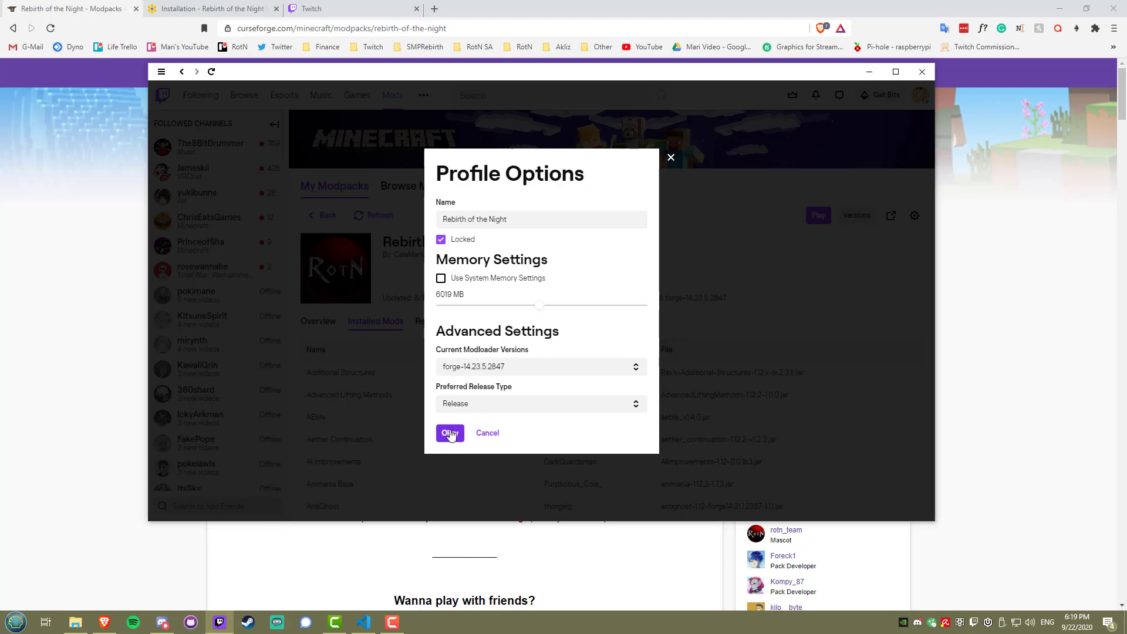
click(449, 433)
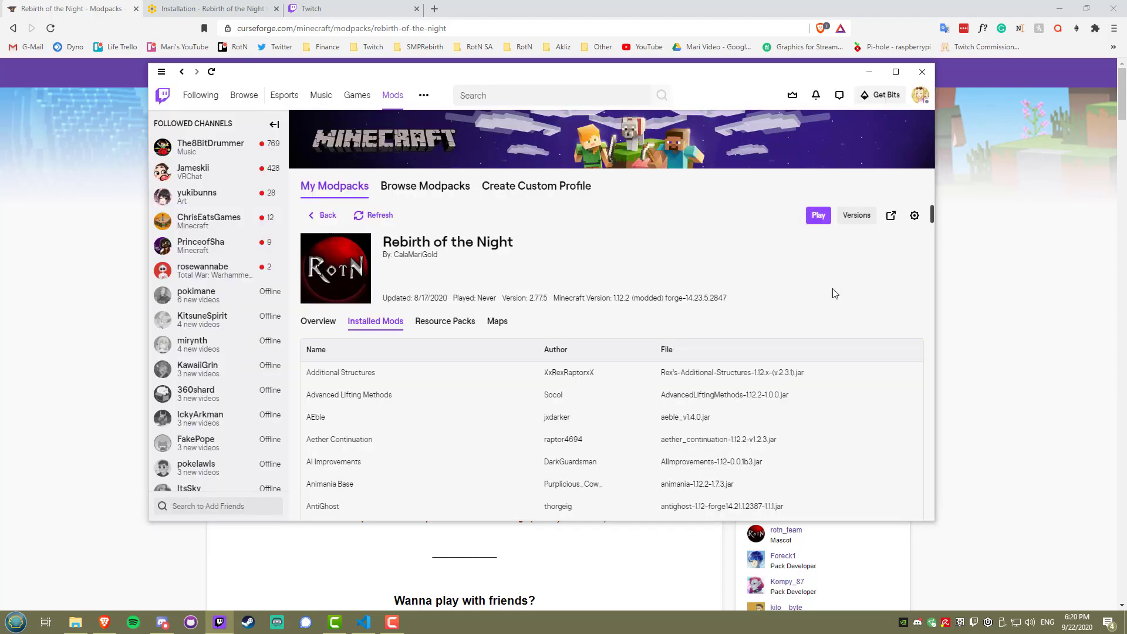
Open the Rebirth of the Night instance folder in File Explorer via the profile options.
click(914, 215)
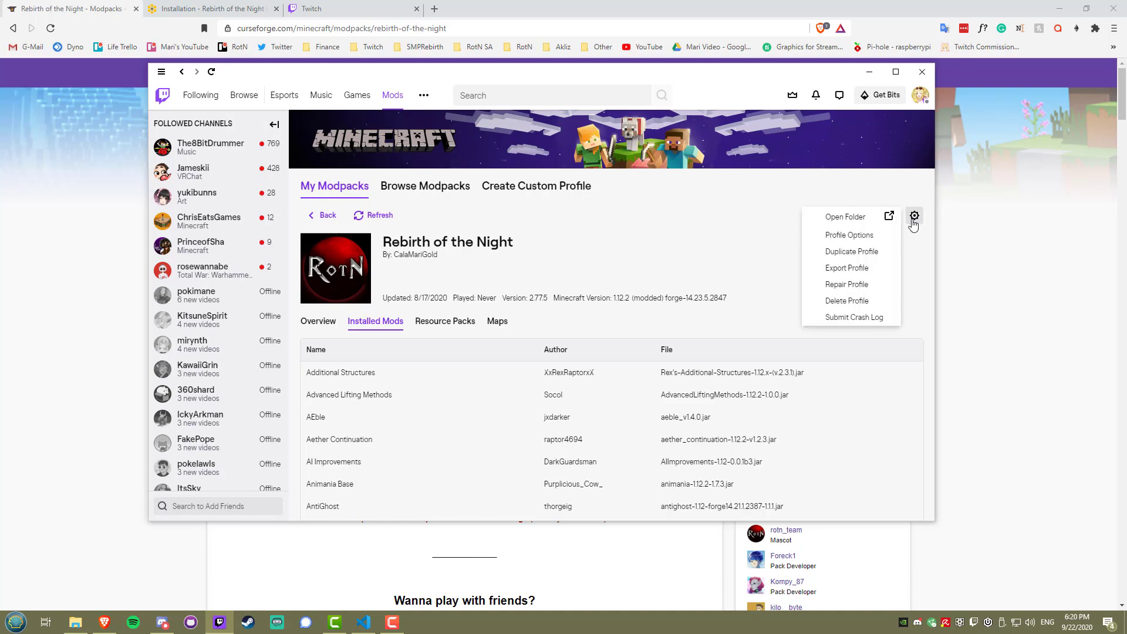
mouse_move(845, 227)
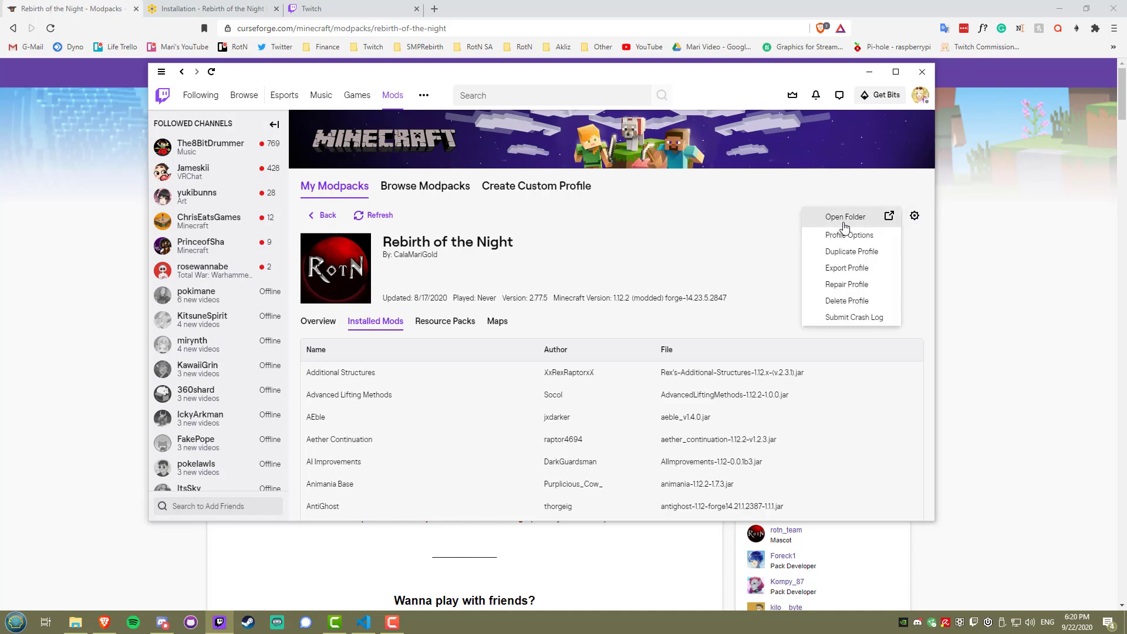
click(845, 217)
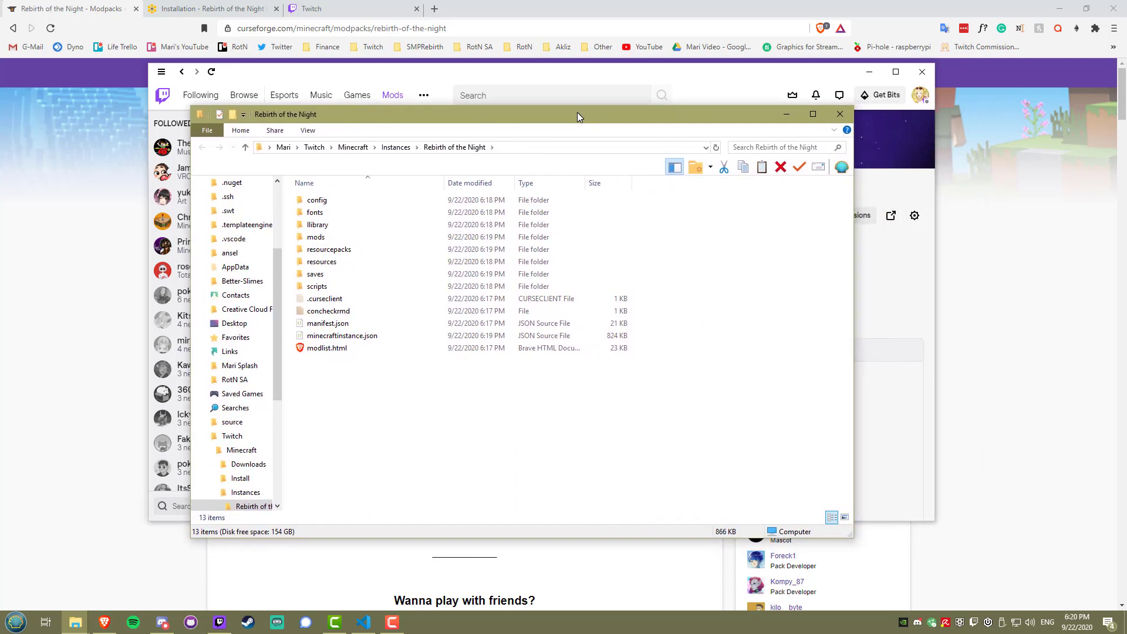
mouse_move(692, 62)
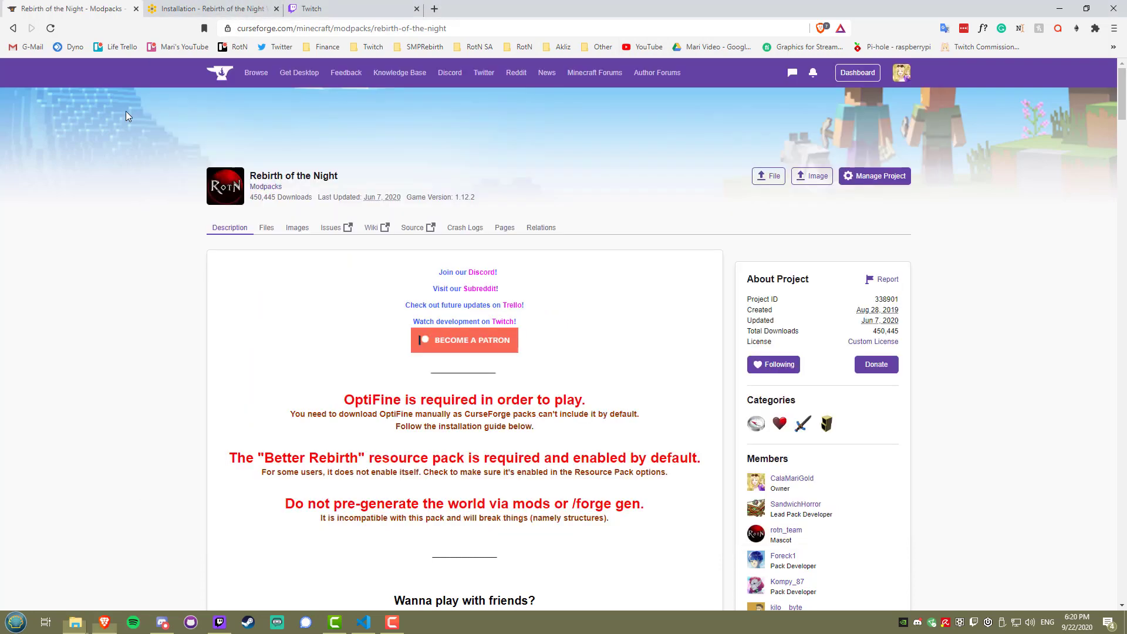
Follow the wiki's Installing OptiFine link to the OptiFine 1.12.2 download page.
click(212, 8)
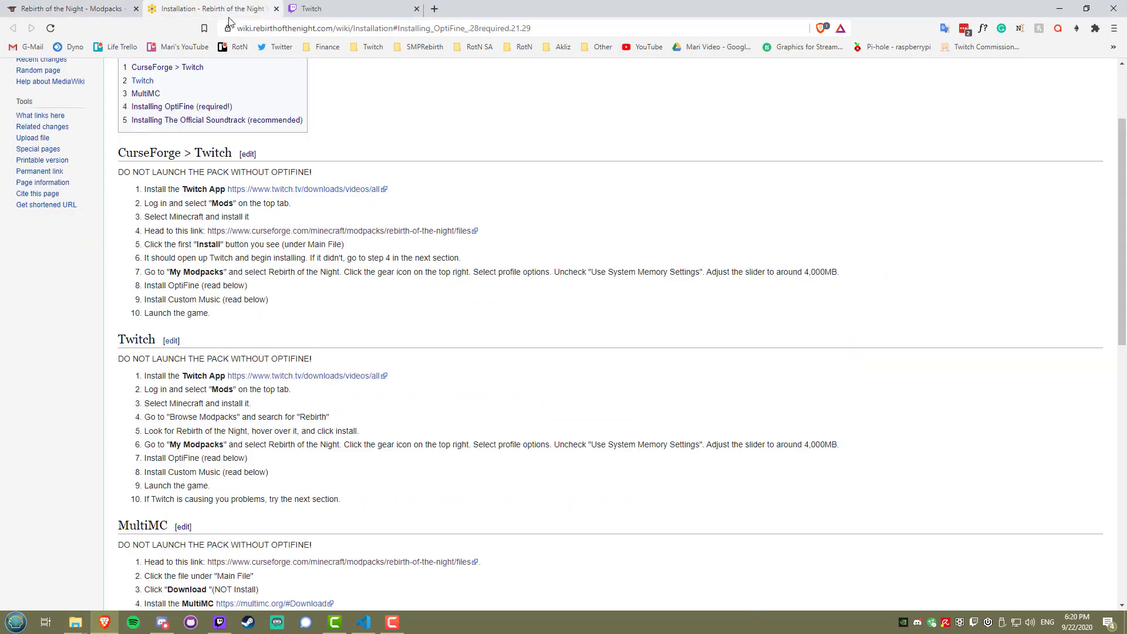
scroll(down, 3)
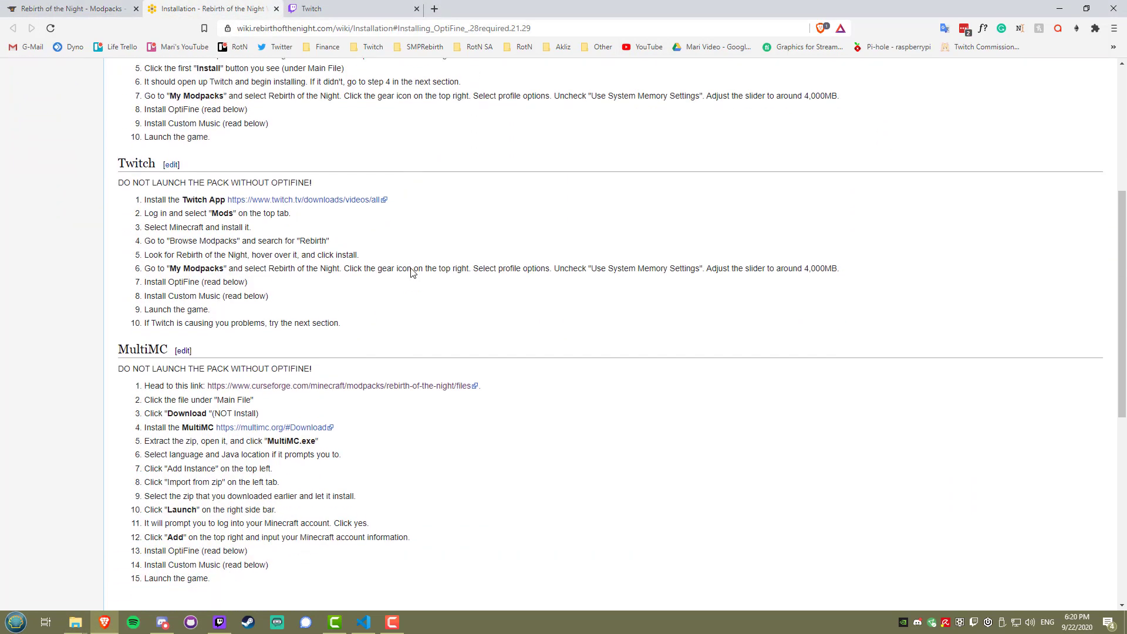
scroll(down, 3)
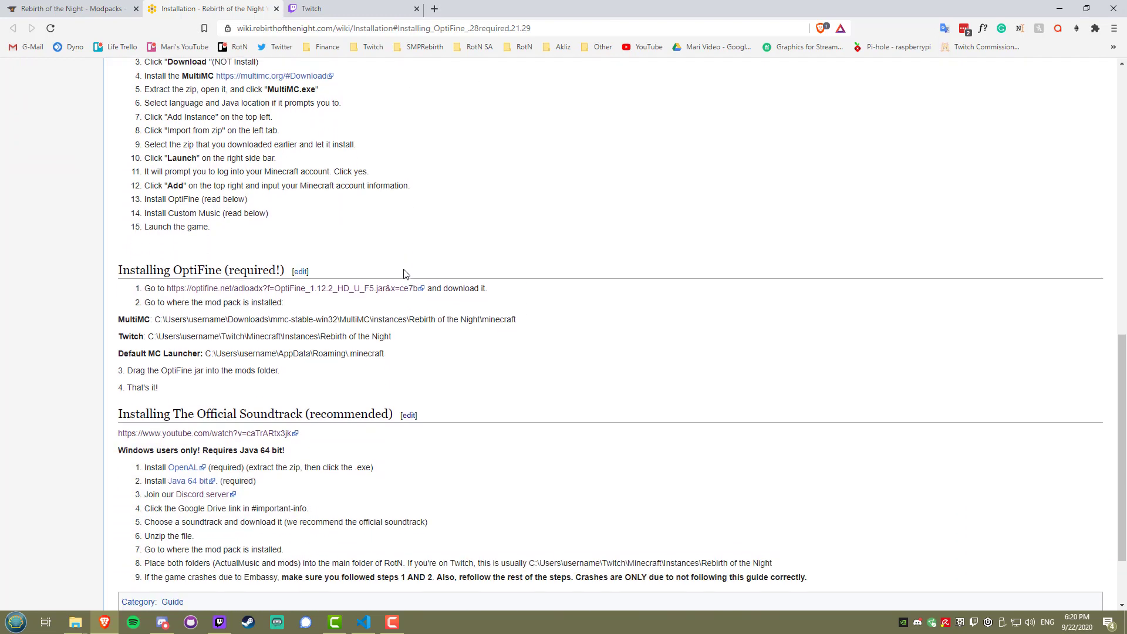
scroll(down, 3)
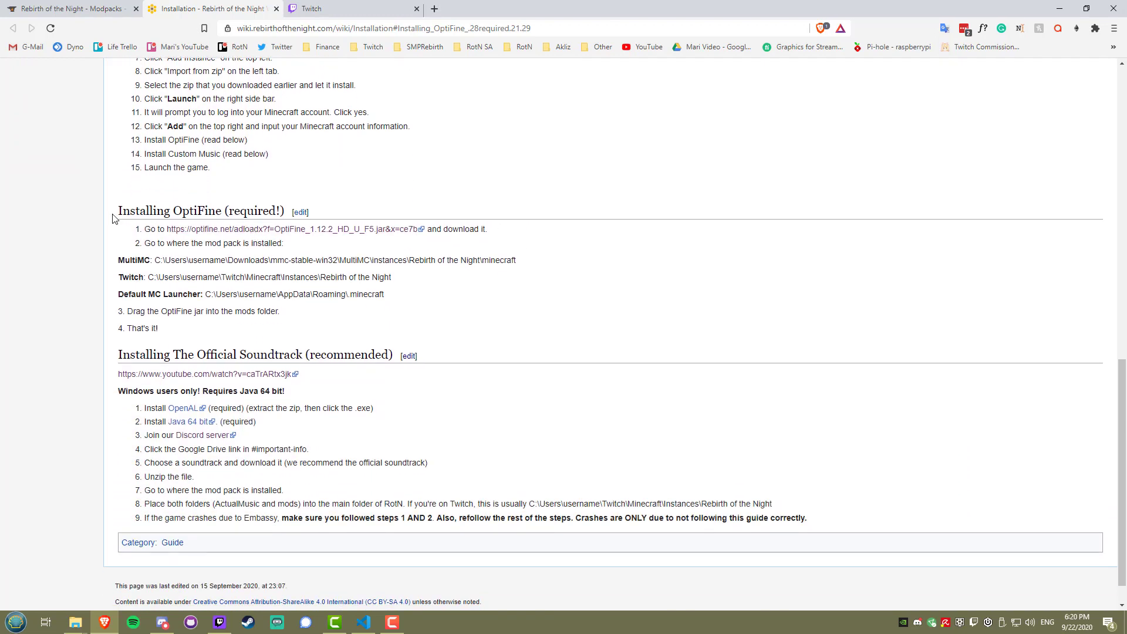
mouse_move(208, 228)
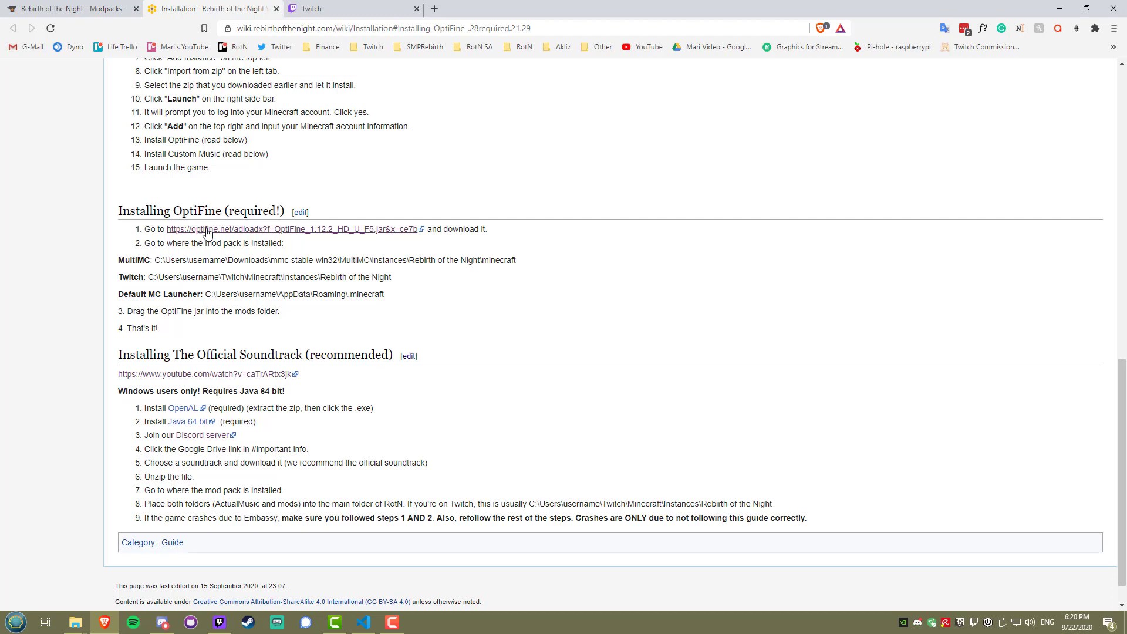
click(292, 228)
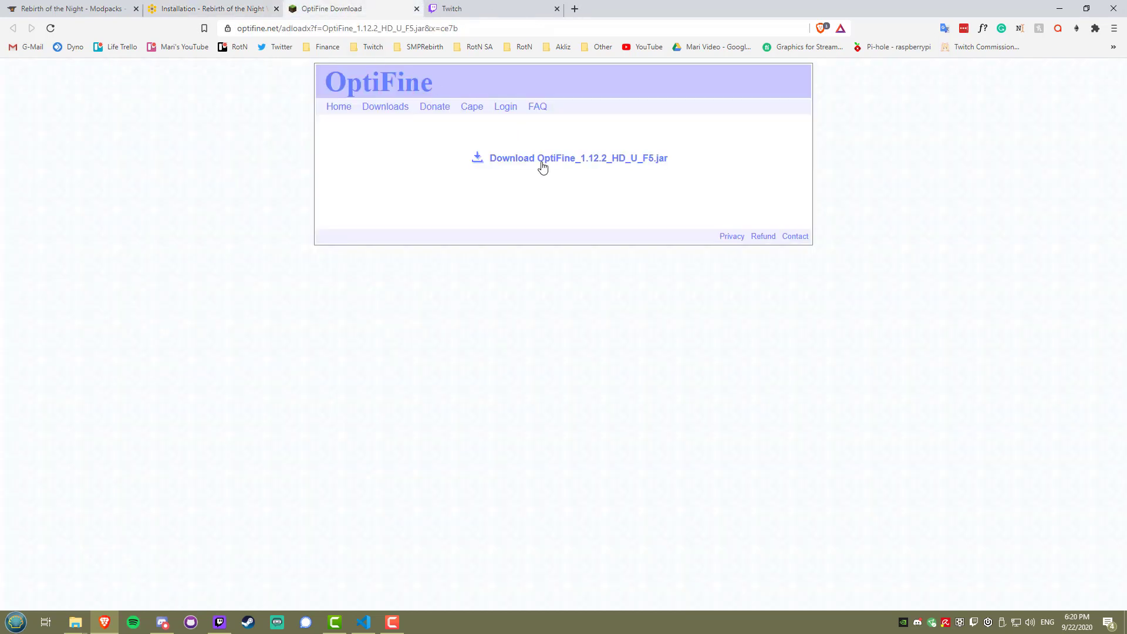
Download OptiFine_1.12.2_HD_U_F5.jar and open the modpack's mods folder.
click(577, 158)
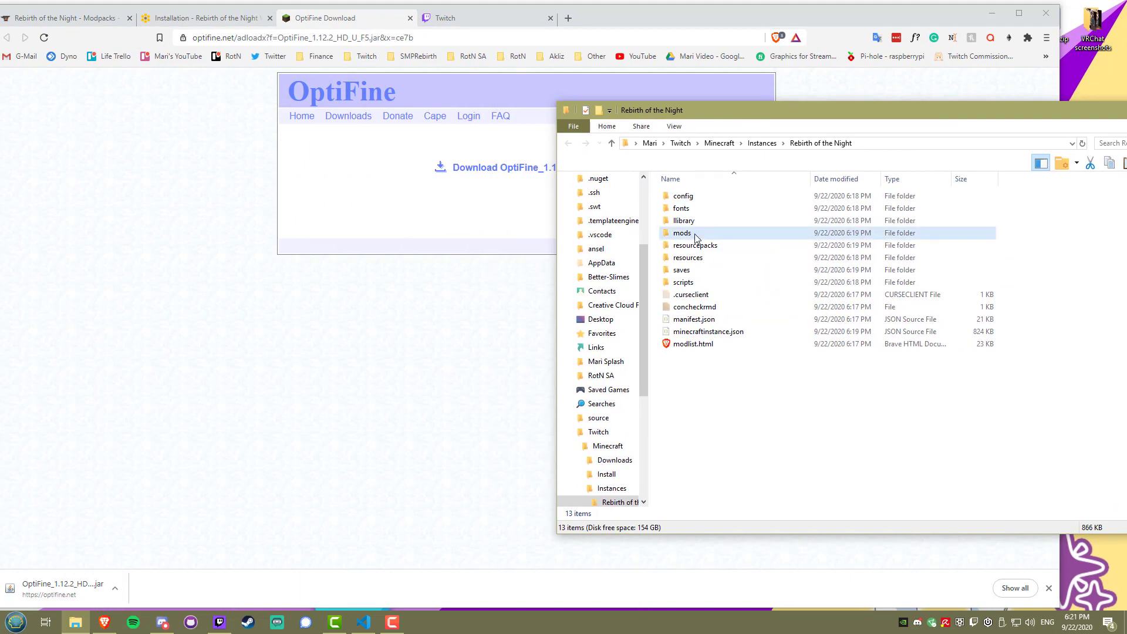
double_click(682, 233)
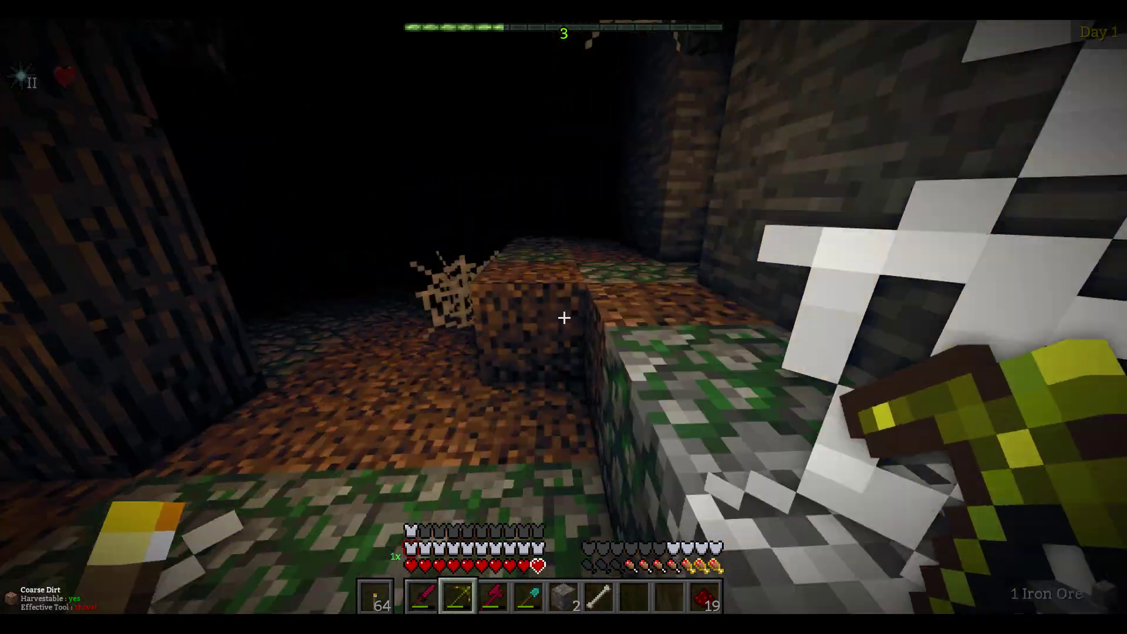
mouse_move(563, 318)
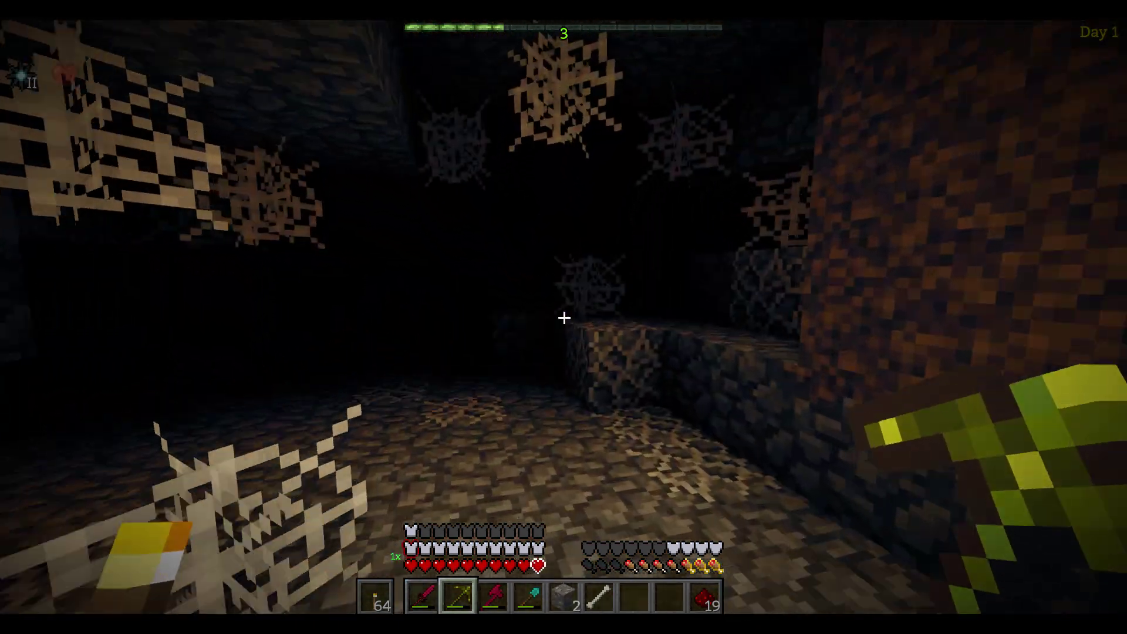
mouse_move(564, 317)
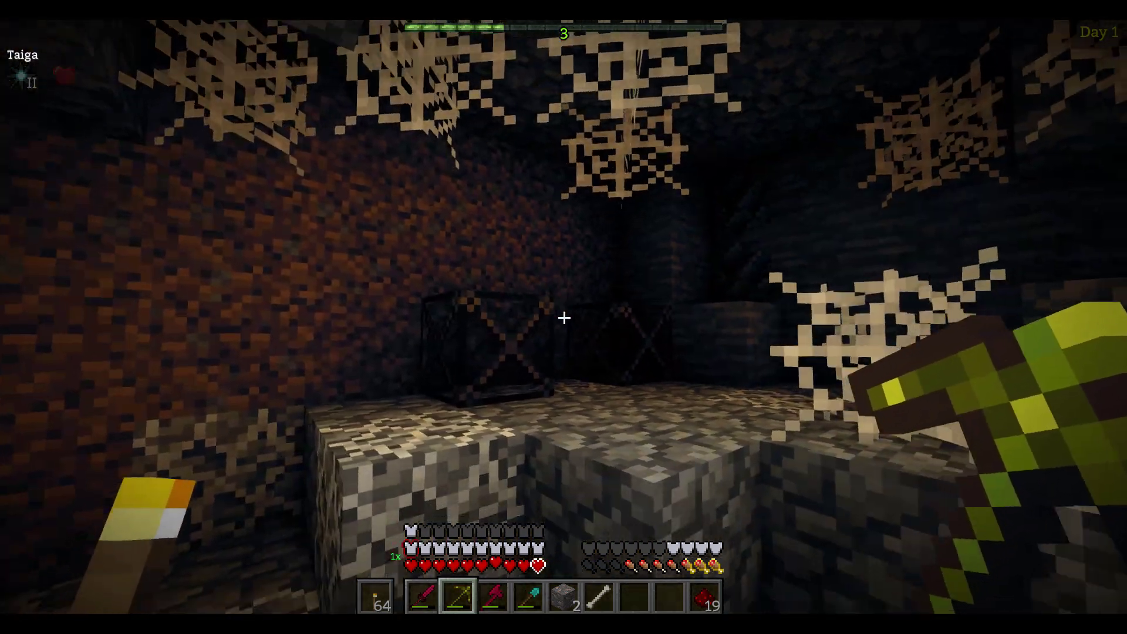
mouse_move(563, 317)
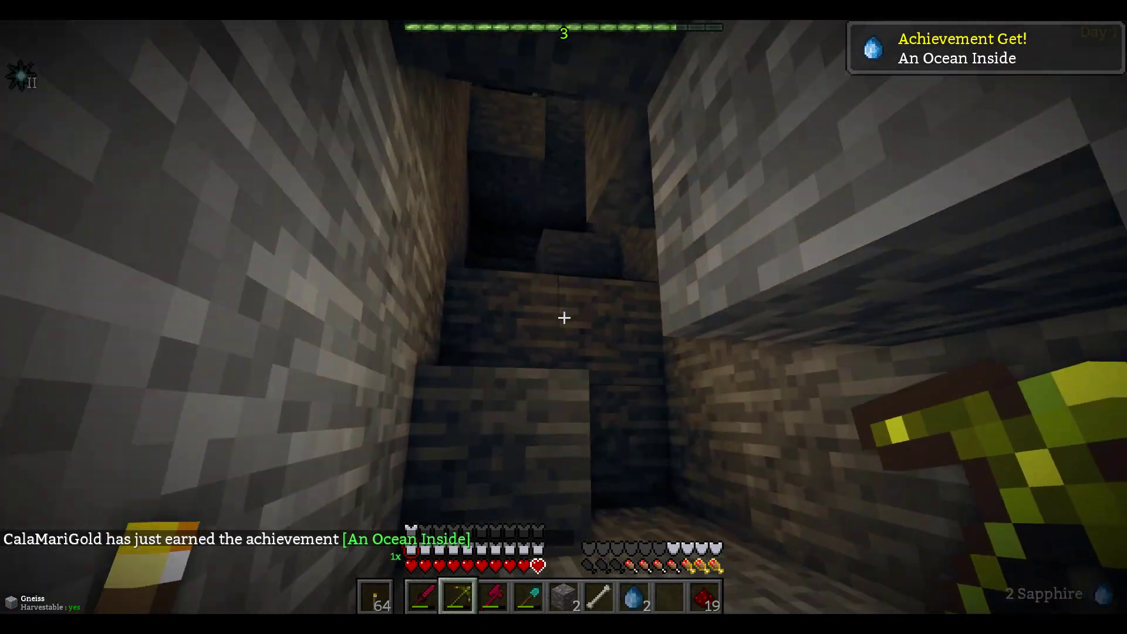
mouse_move(563, 317)
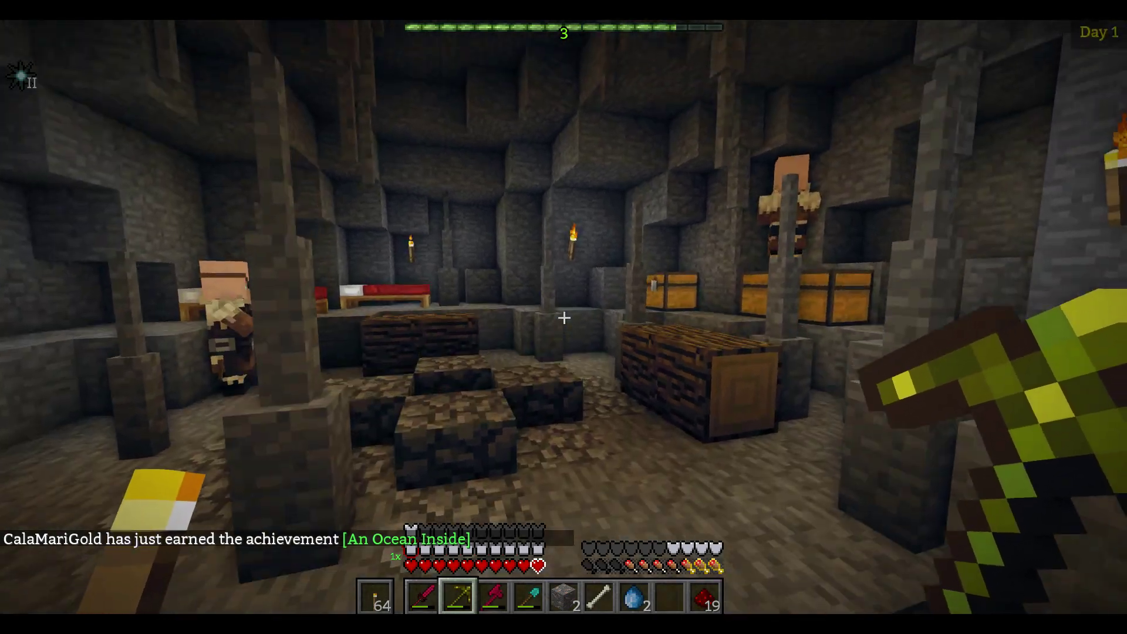
mouse_move(563, 317)
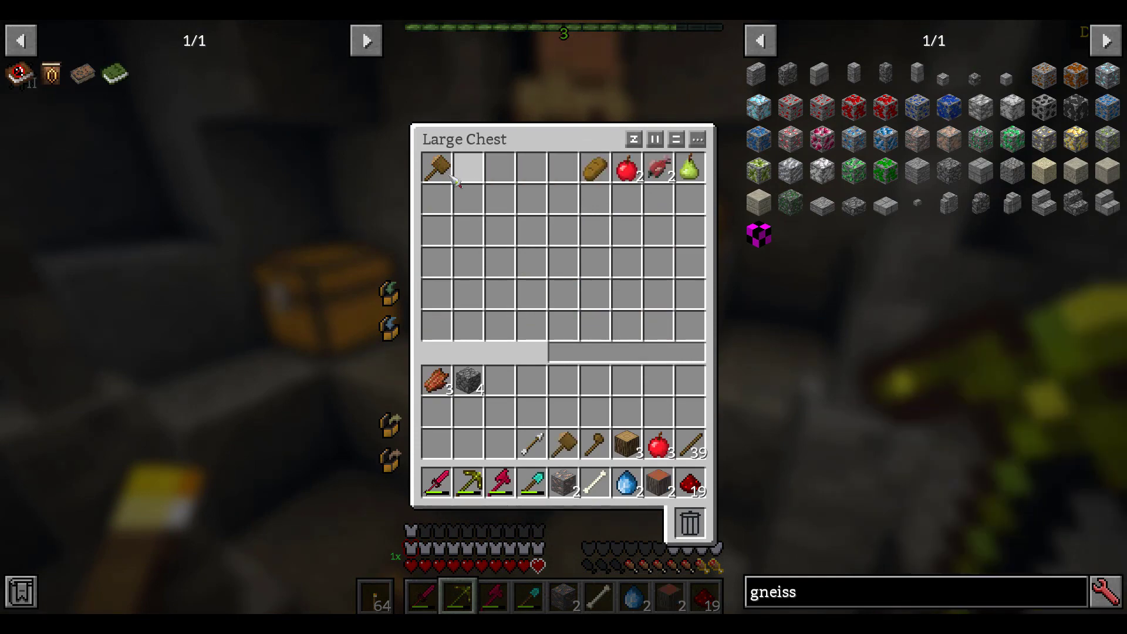
Close the large chest and return to the game.
key(Escape)
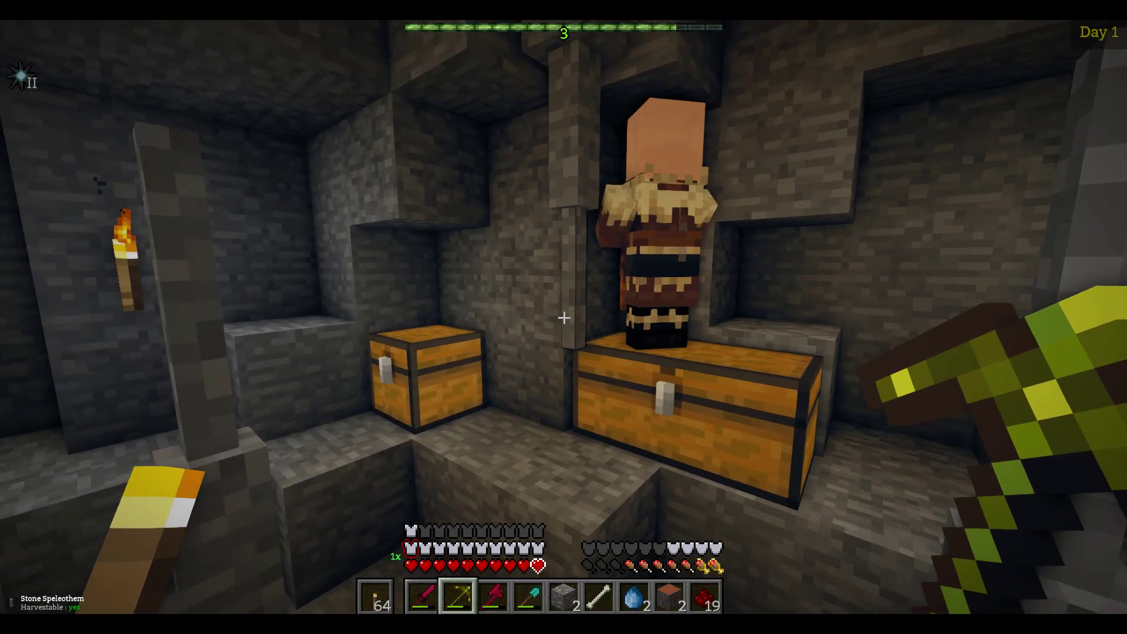